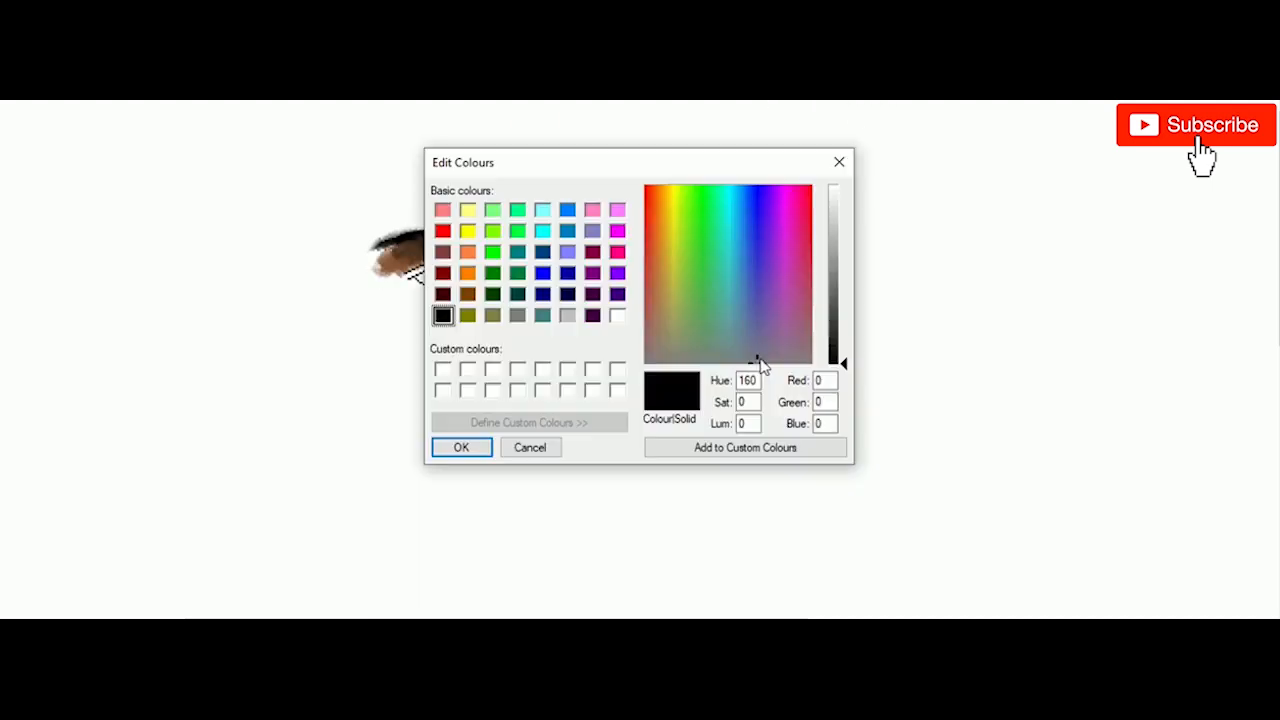
Confirm black in Edit Colours for the hairline, then confirm a tan skin colour.
{"action": "left_click", "coordinate": [461, 447]}
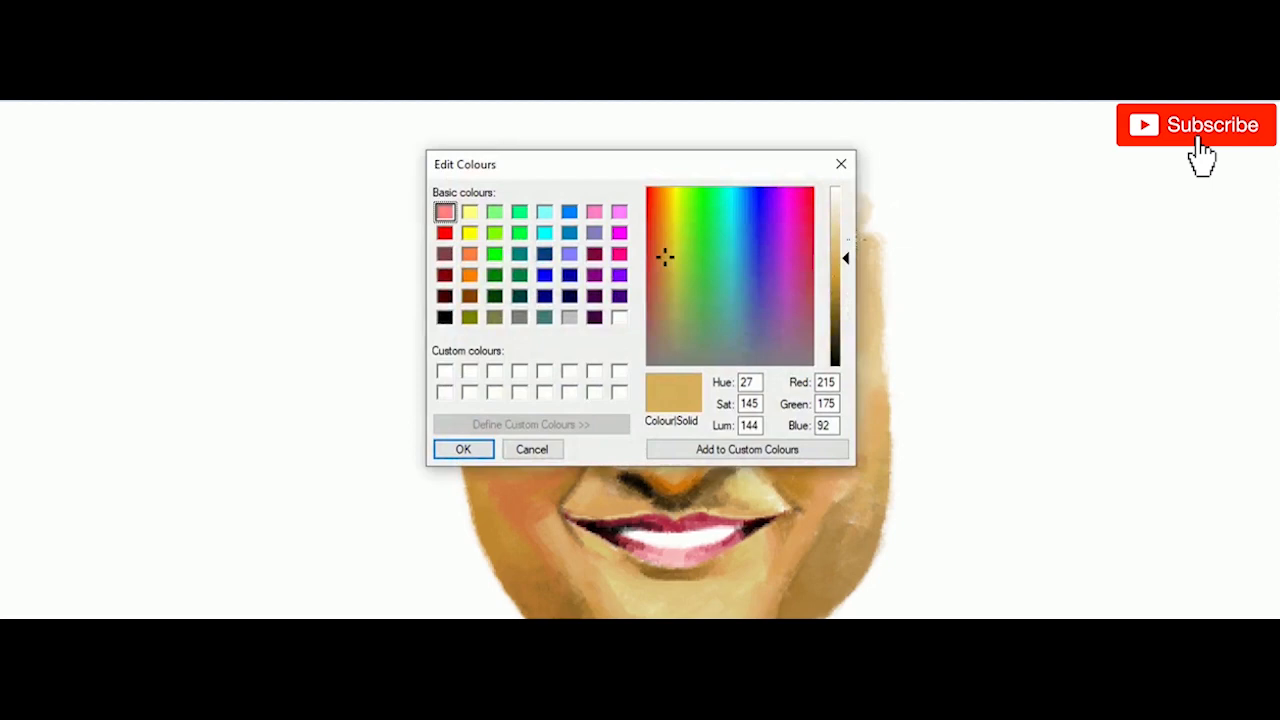
{"action": "left_click", "coordinate": [463, 448]}
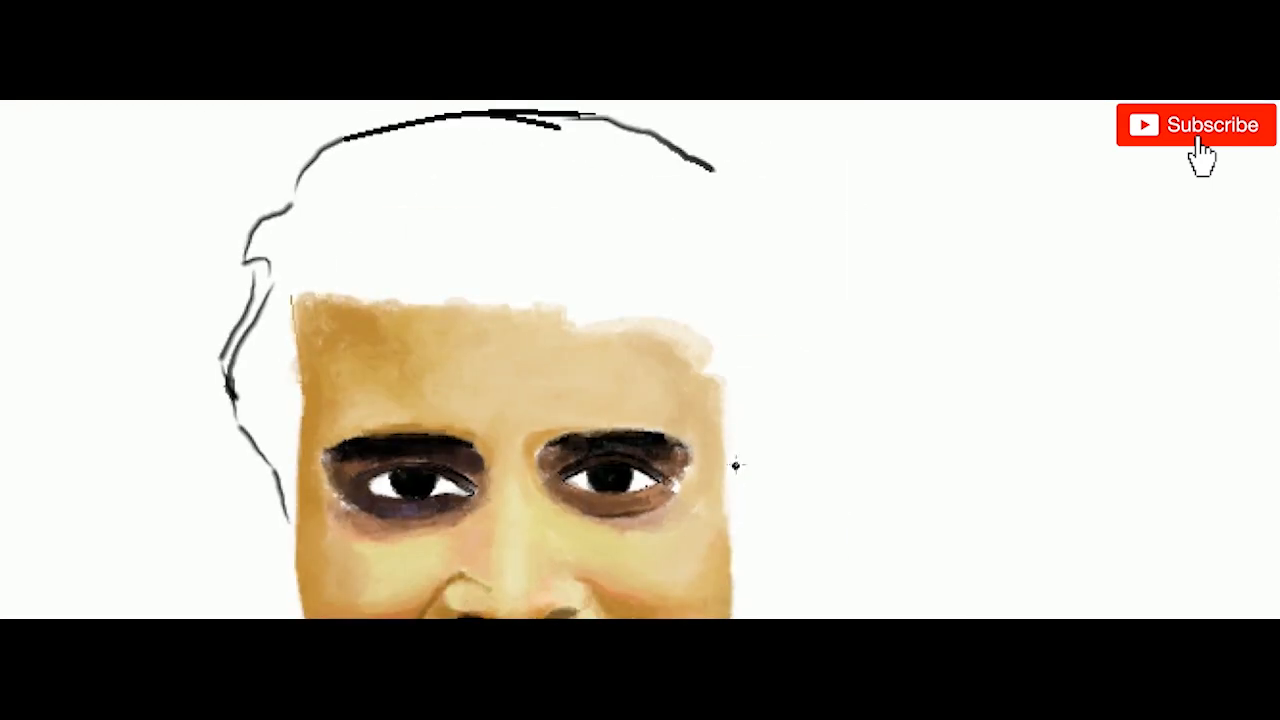